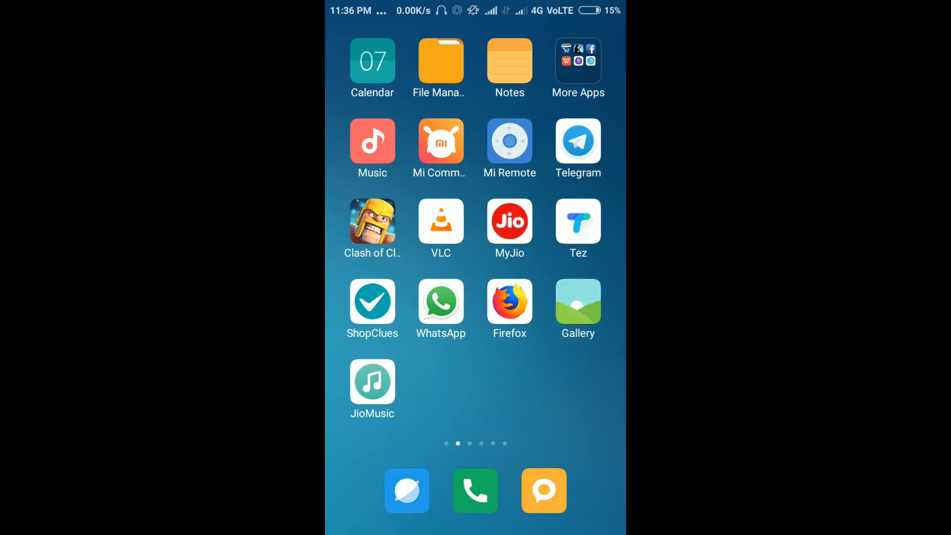
# - Swipe across home screen pages and try to pick up an app, which stays locked
pyautogui.hscroll(-3)
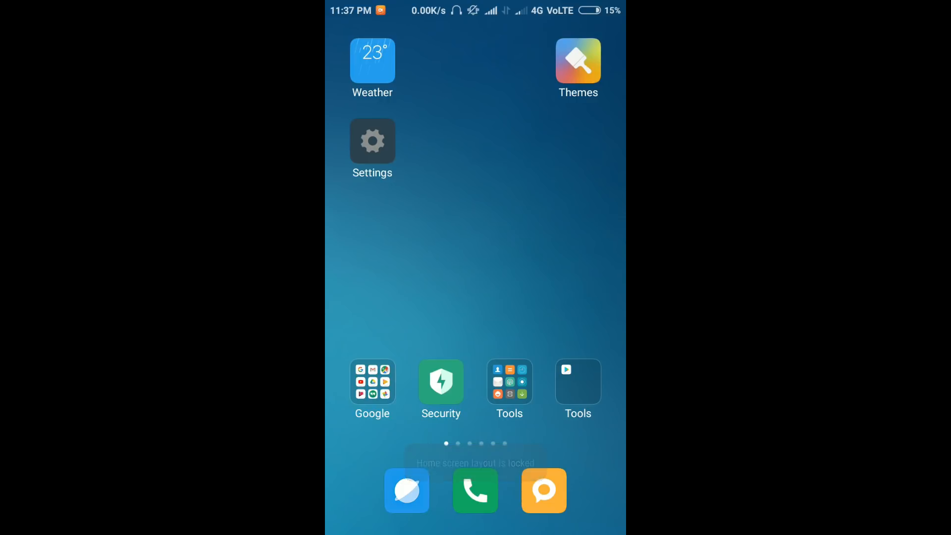
pyautogui.hscroll(-3)
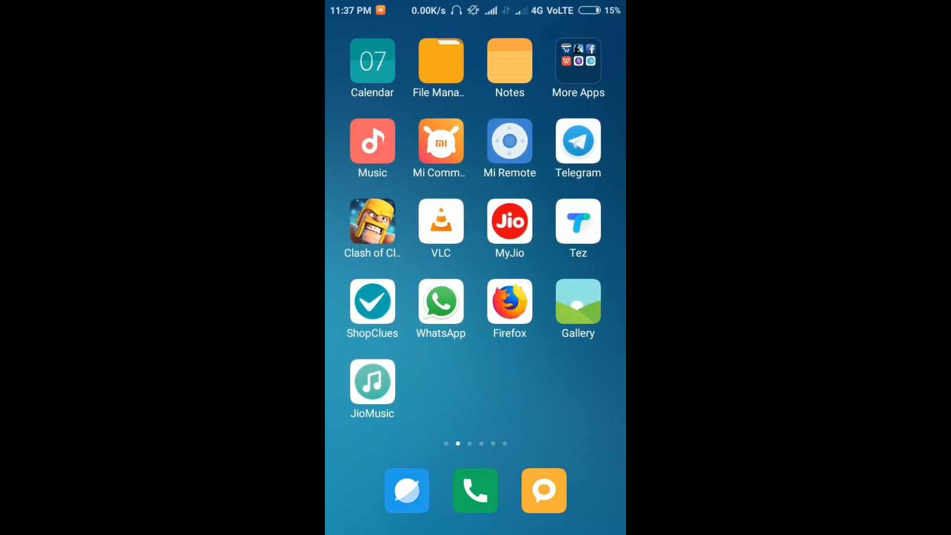
pyautogui.click(440, 302)
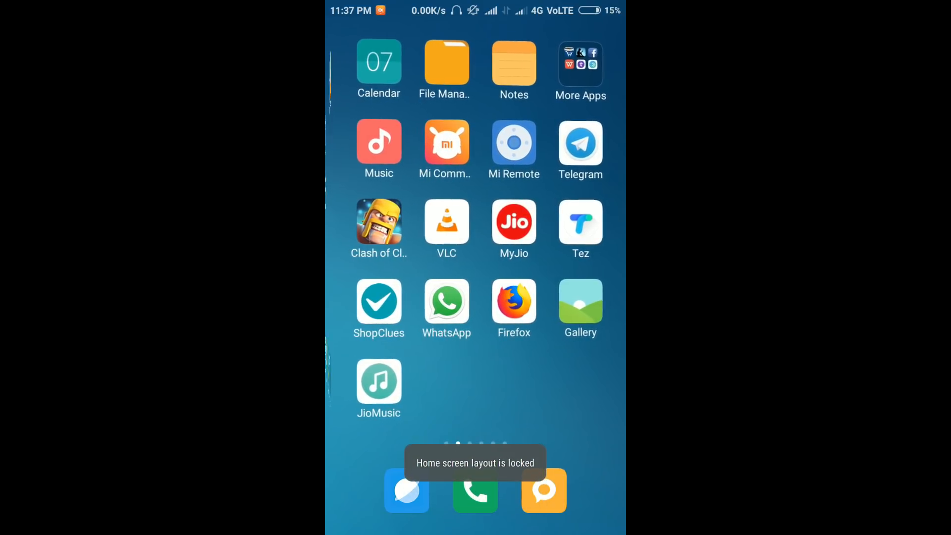
pyautogui.hscroll(-3)
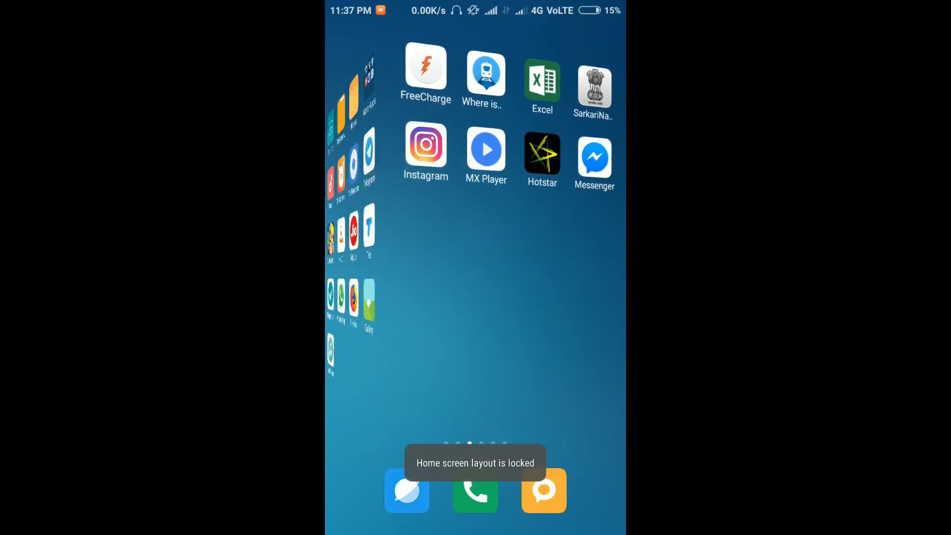
pyautogui.hscroll(-3)
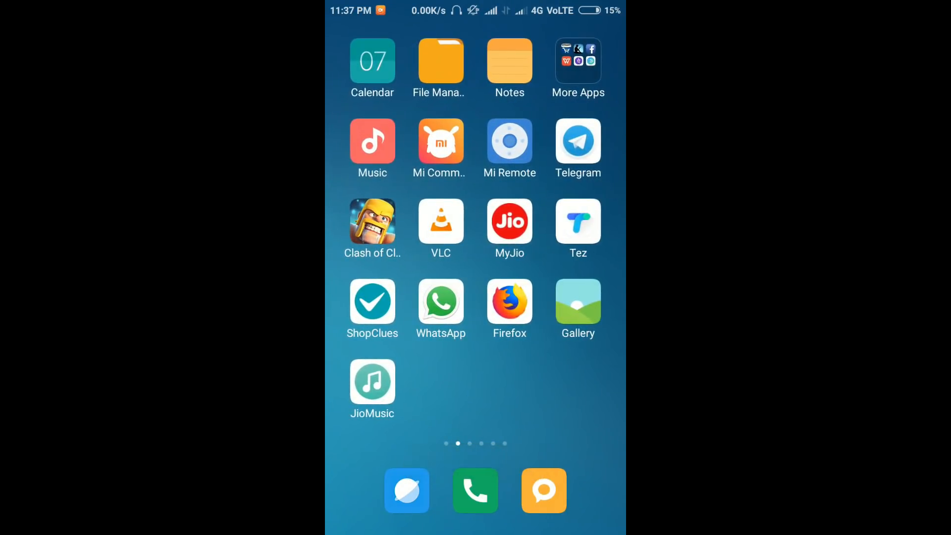
pyautogui.click(441, 303)
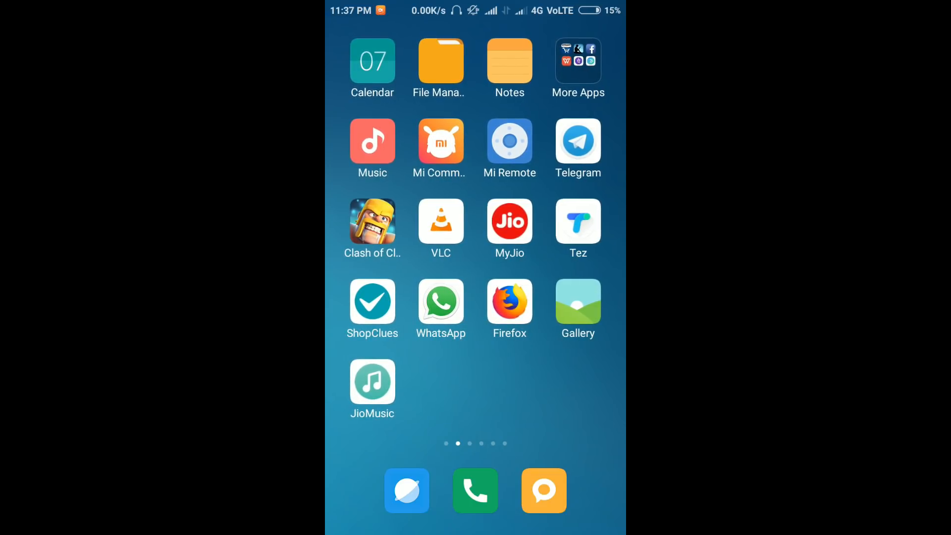
pyautogui.click(441, 221)
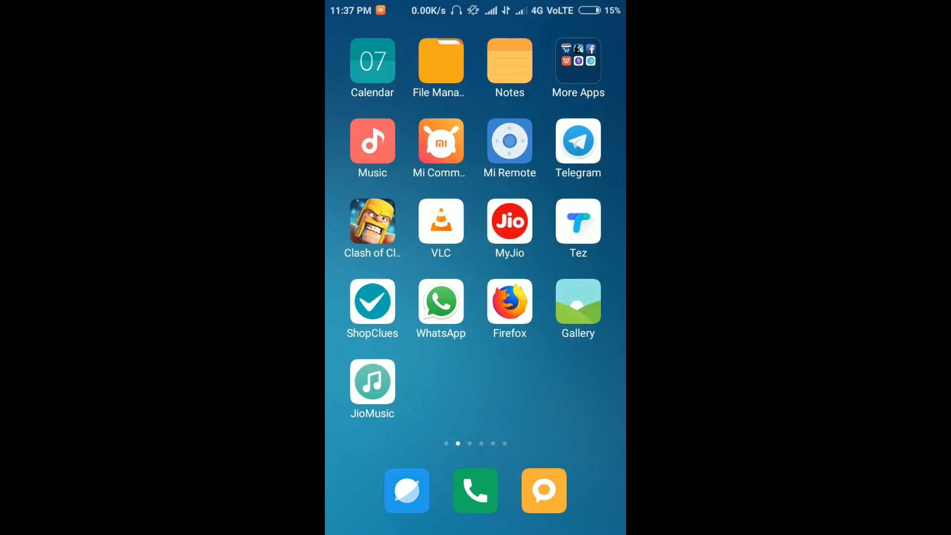
# - Enter Settings and reach Home screen & Recents under System & Device
pyautogui.click(441, 220)
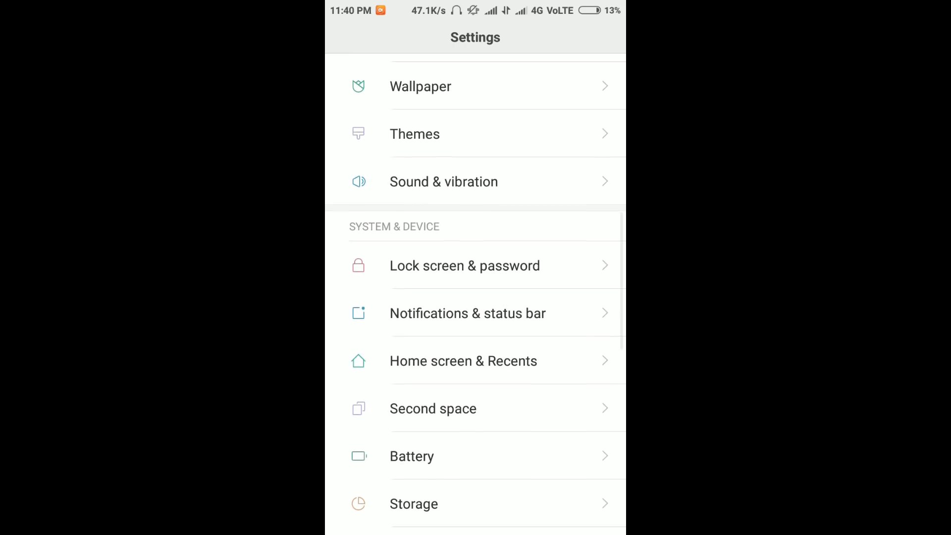
pyautogui.scroll(-3)
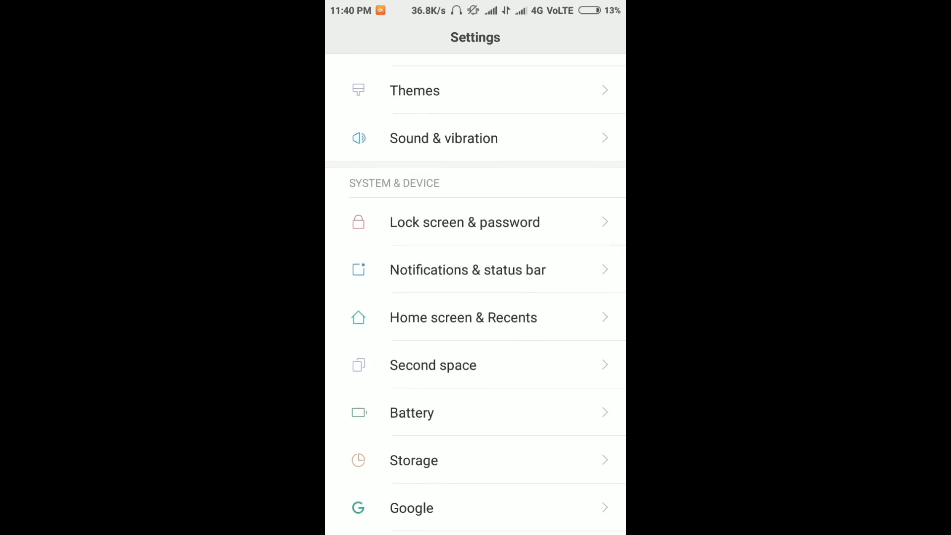
pyautogui.click(463, 317)
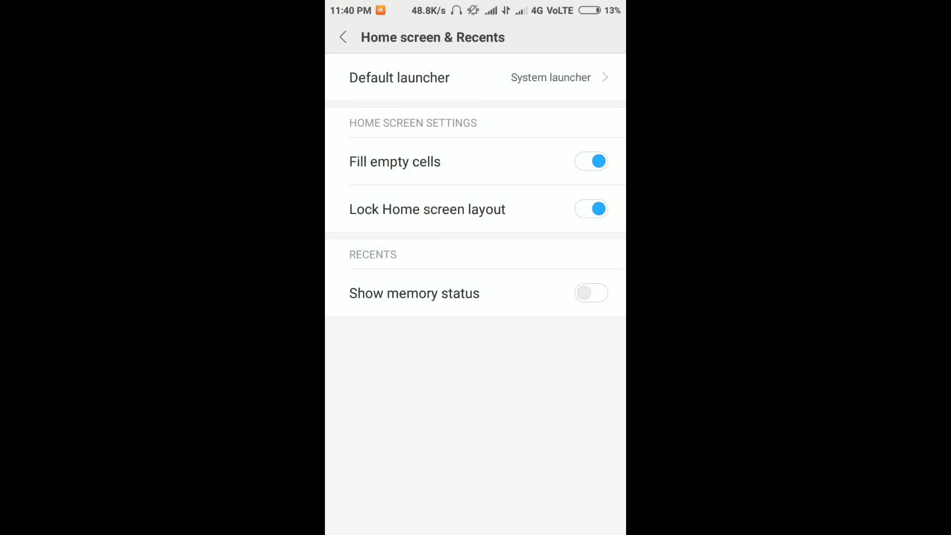
# - Switch off the Lock Home screen layout toggle
pyautogui.click(591, 209)
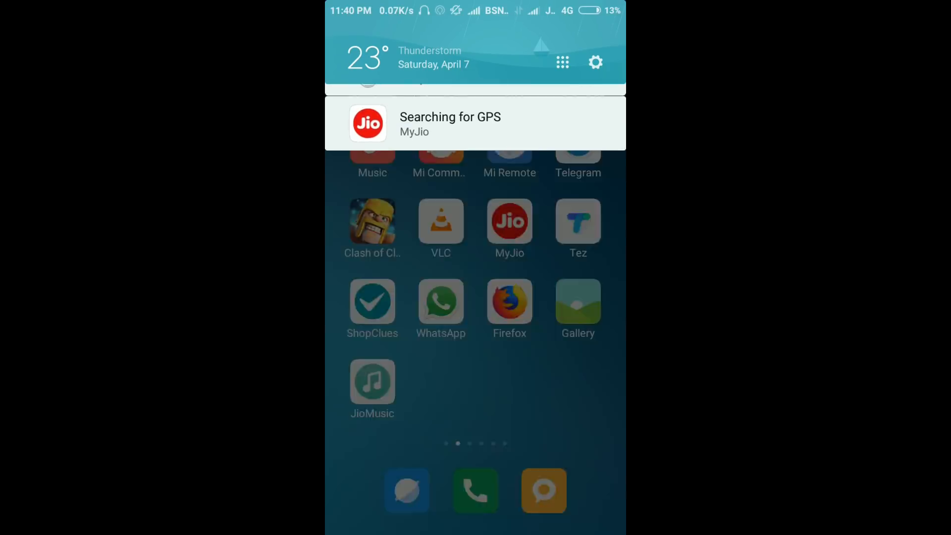
pyautogui.scroll(-3)
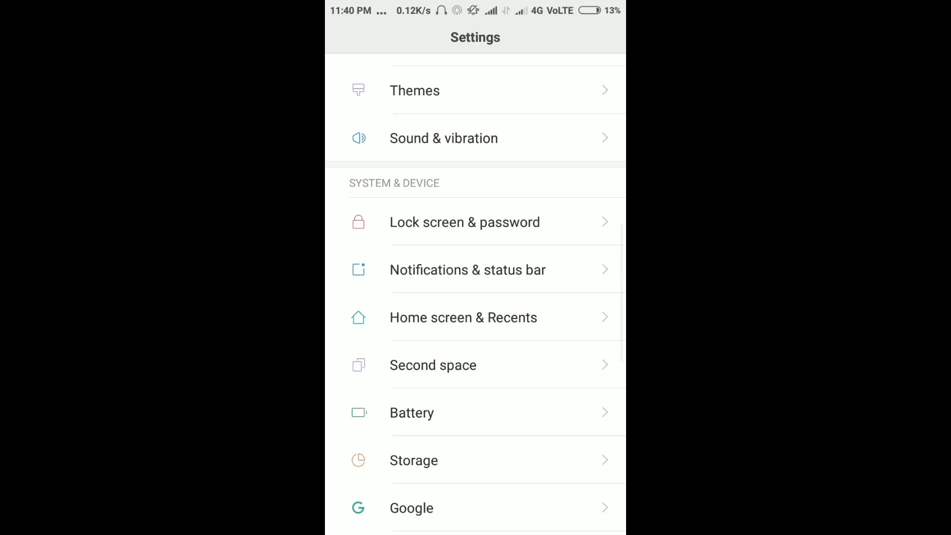
pyautogui.click(462, 317)
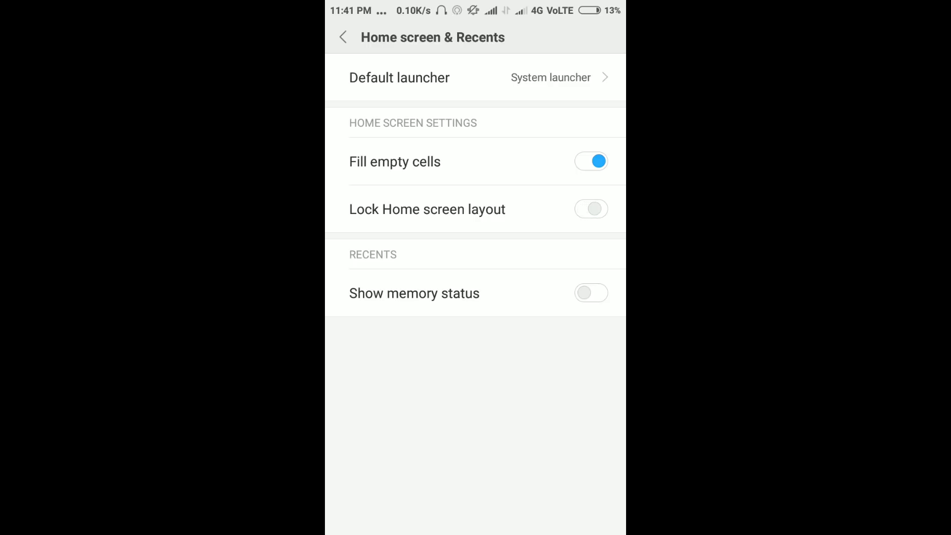
pyautogui.click(590, 209)
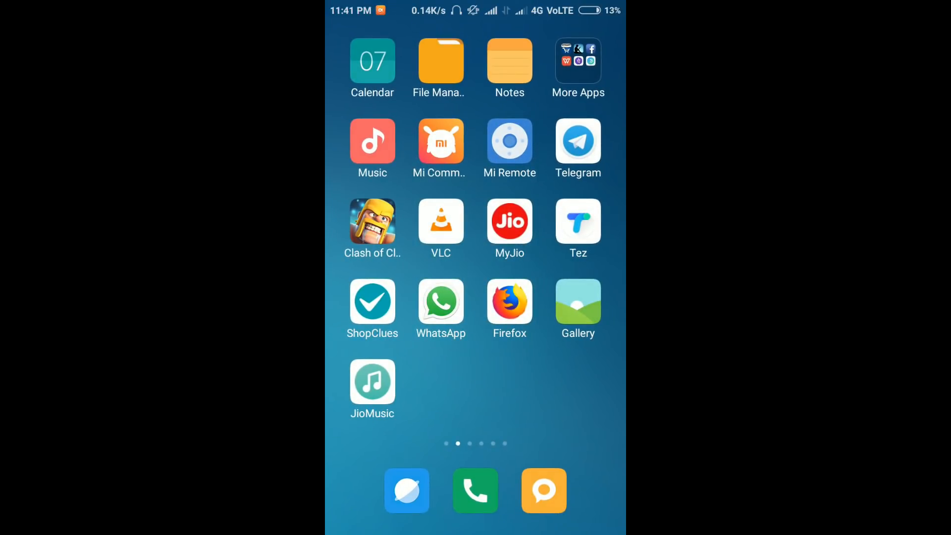
# - Swipe to the first home page and pull down the notification shade
pyautogui.click(510, 303)
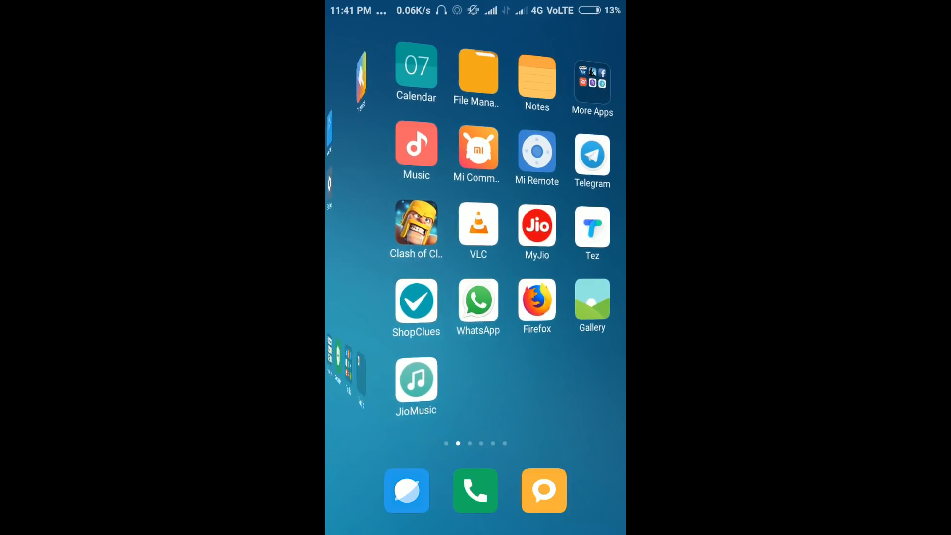
pyautogui.hscroll(3)
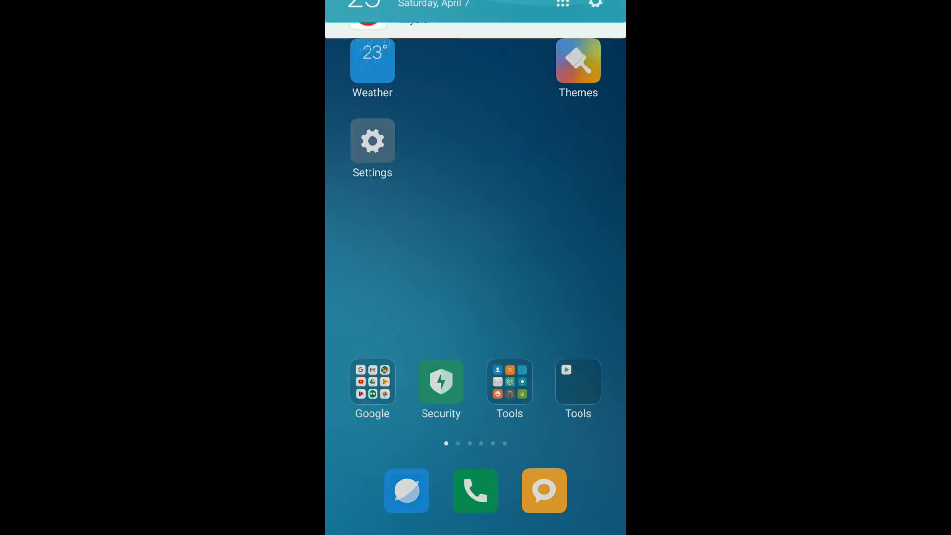
pyautogui.scroll(-3)
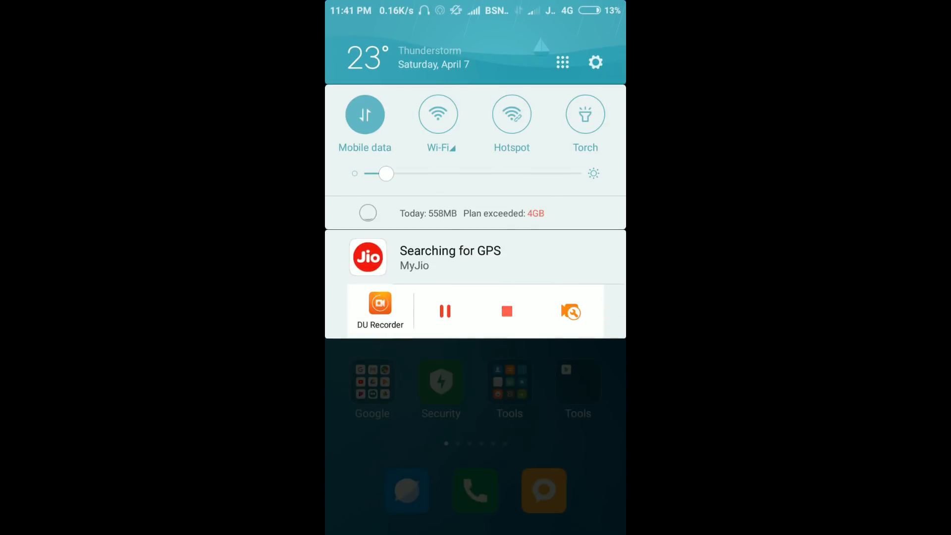